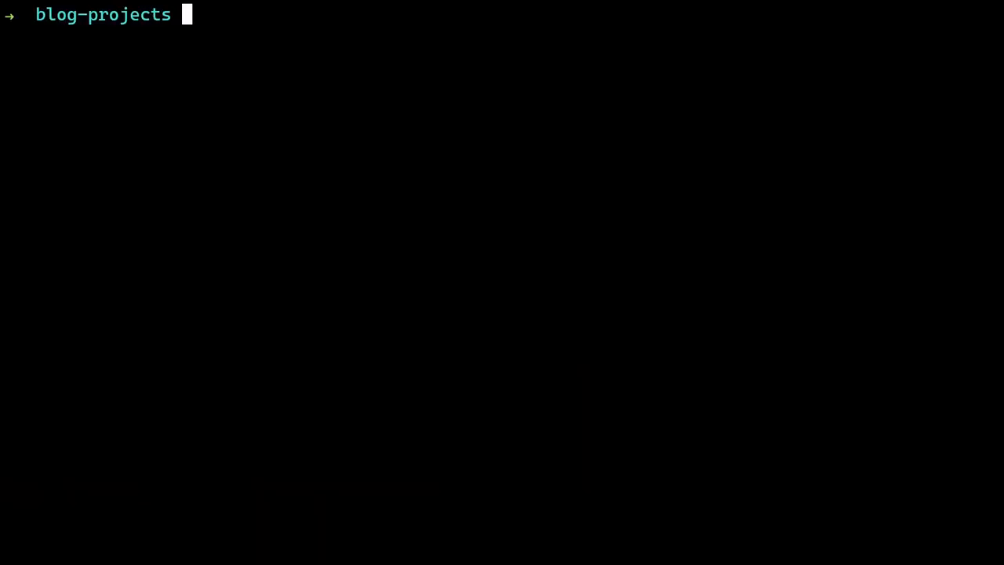
Step: Scaffold SvelteKit demo app 'sample' with TypeScript and no extras, then launch it in VS Code
text(pnpm create svelte@latest sample)
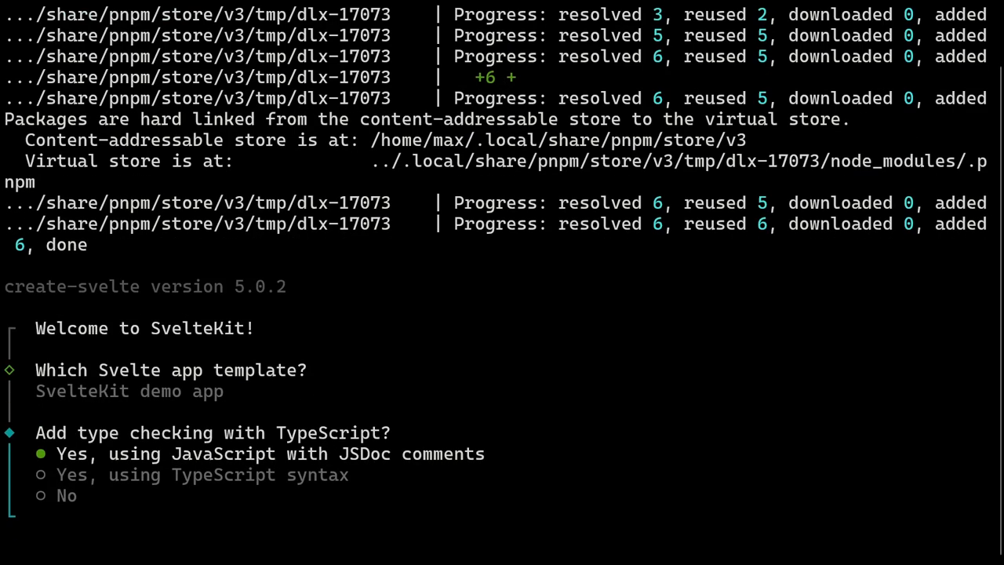
key(Enter)
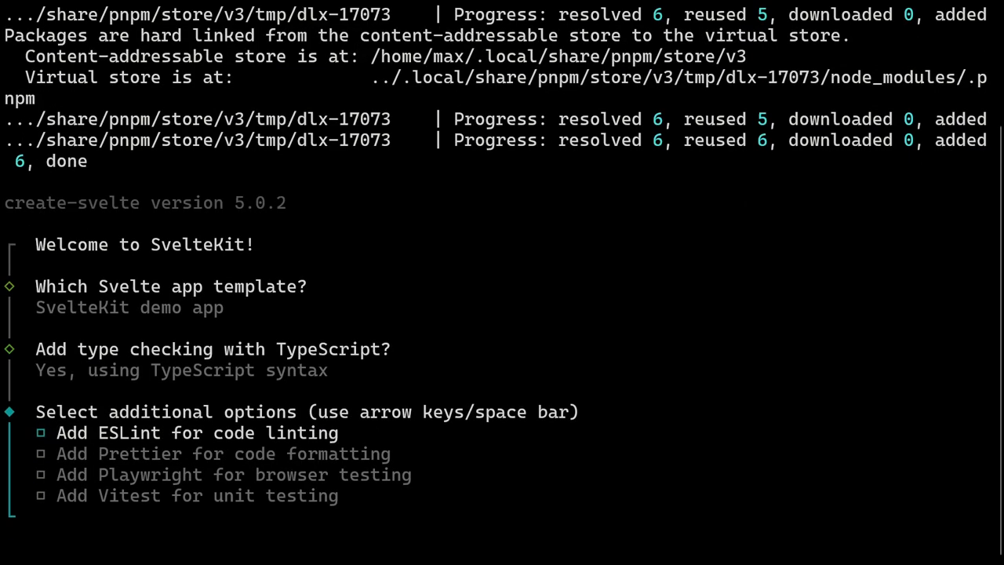
key(Enter)
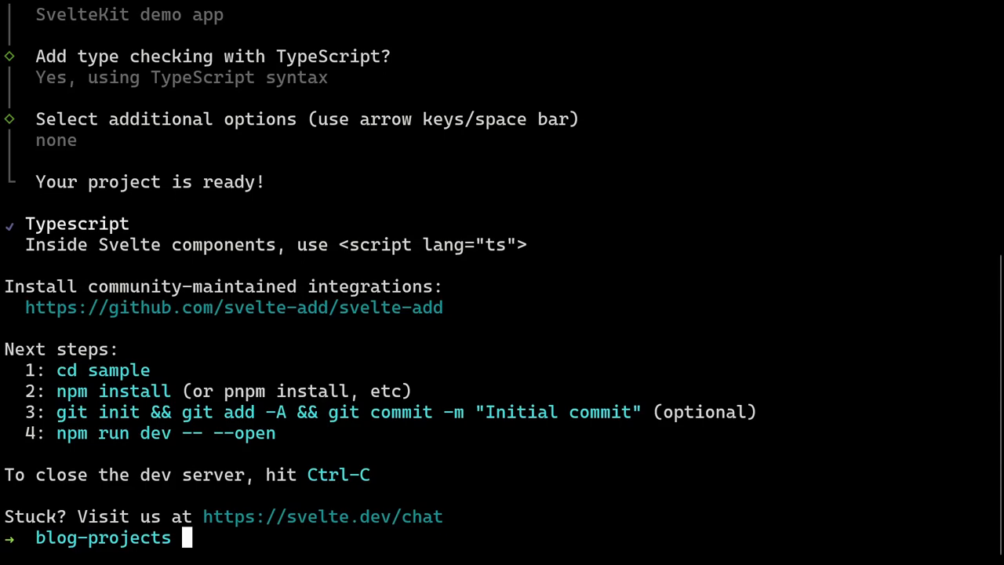
text(code sample)
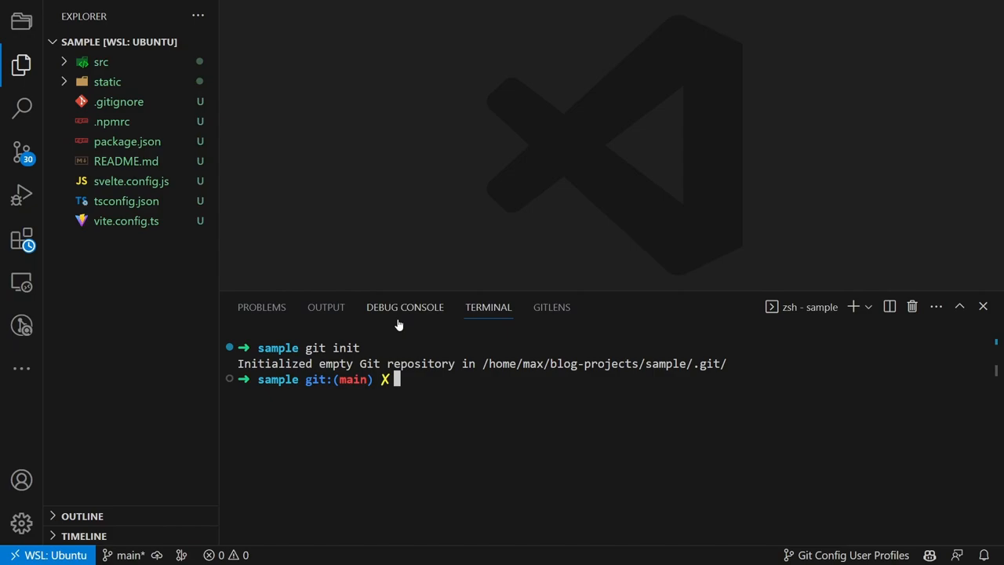
Step: Install the sample project's dependencies with pnpm i in the integrated terminal
text(pnpm i)
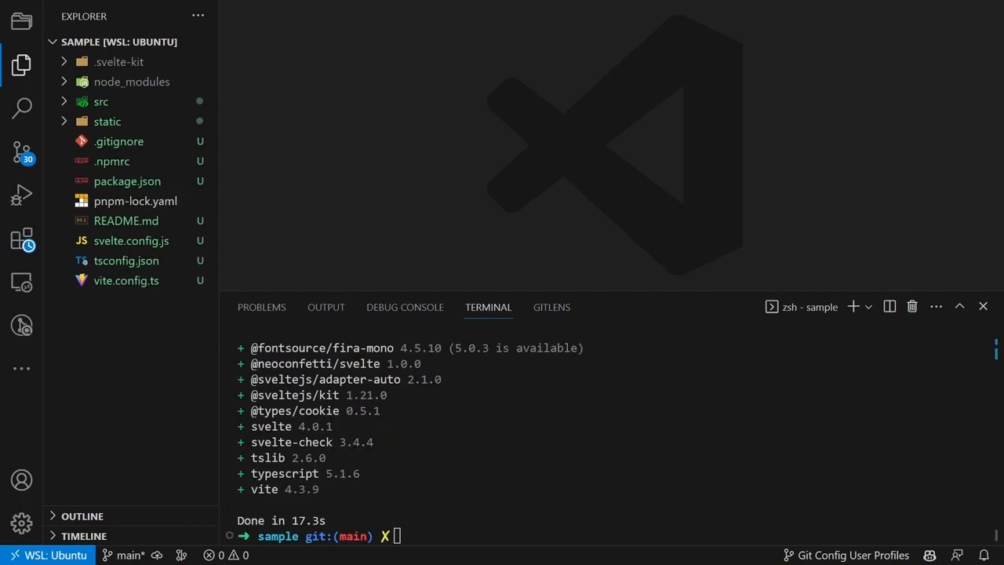
text(pnpm i)
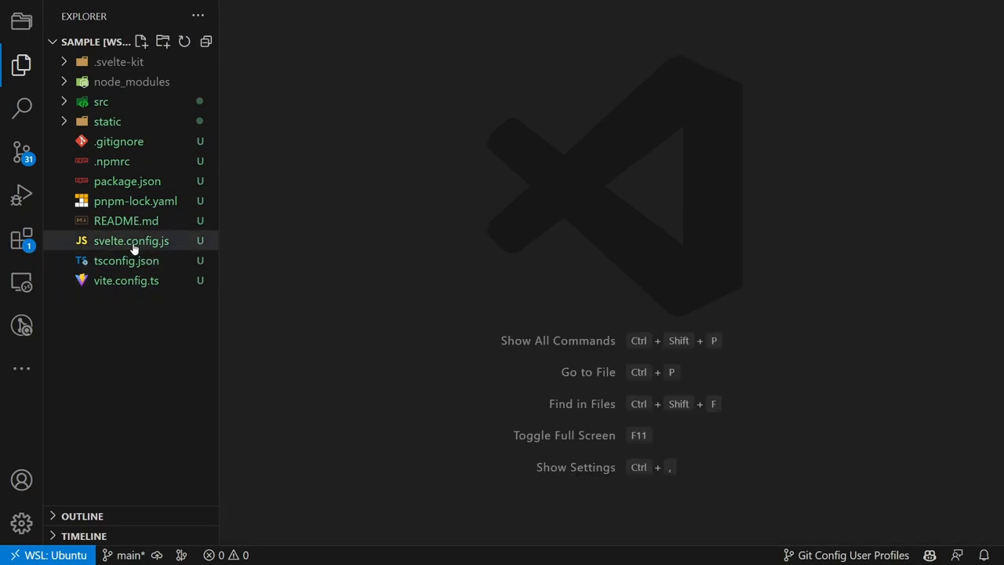
click(132, 242)
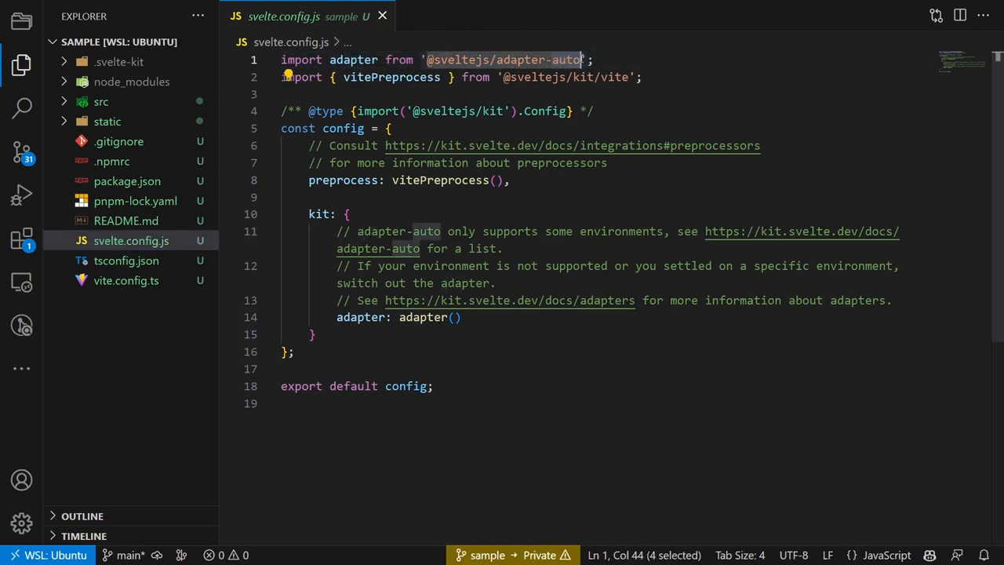
text(node)
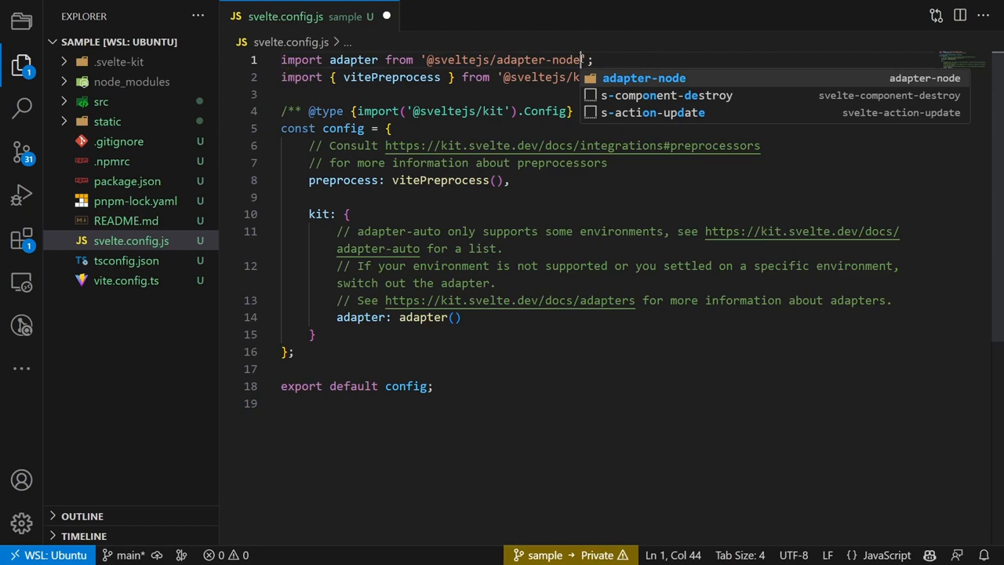
click(141, 38)
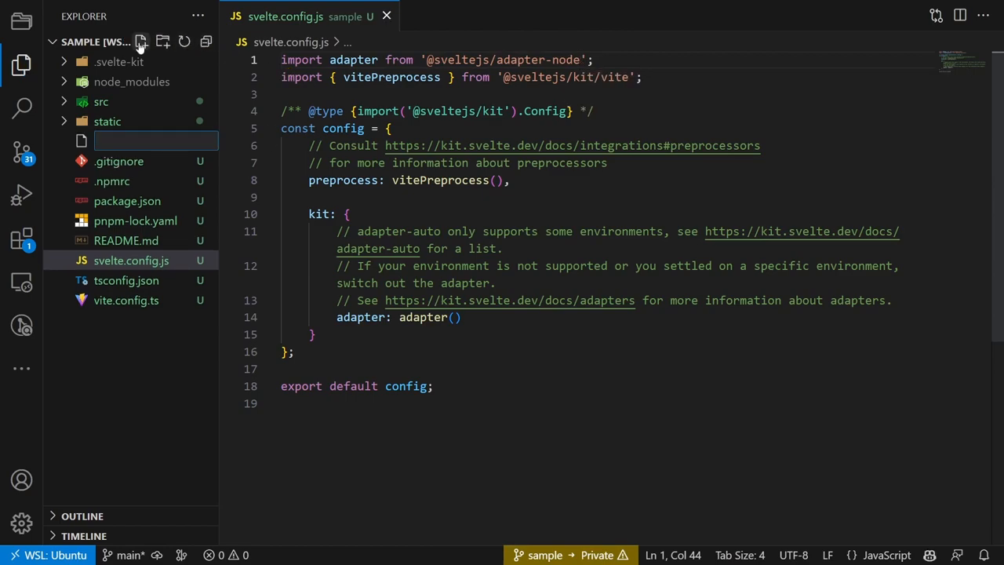
Step: Create a .dockerignore file listing node_modules and check the dev app in the browser
text(.dockerignore)
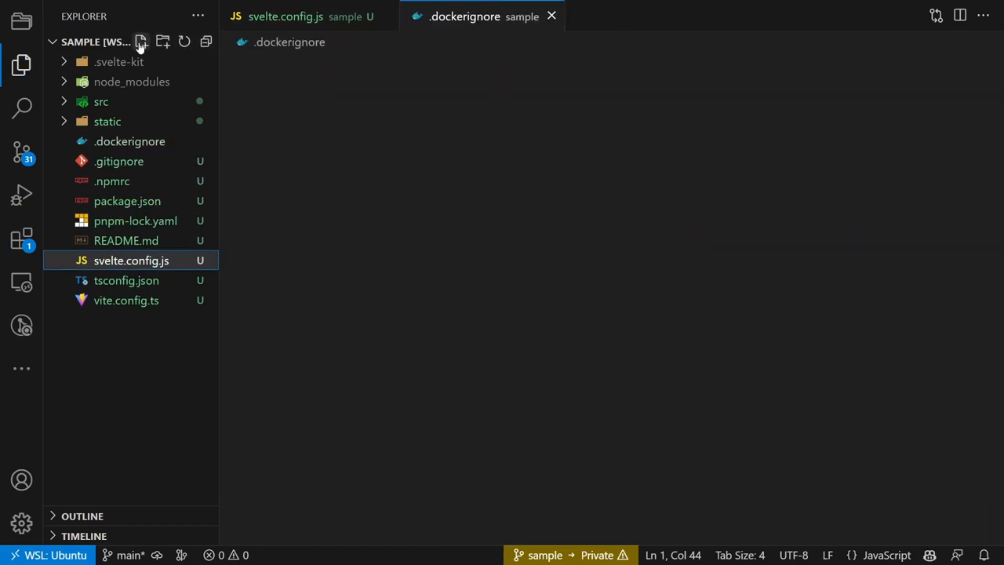
text(node)
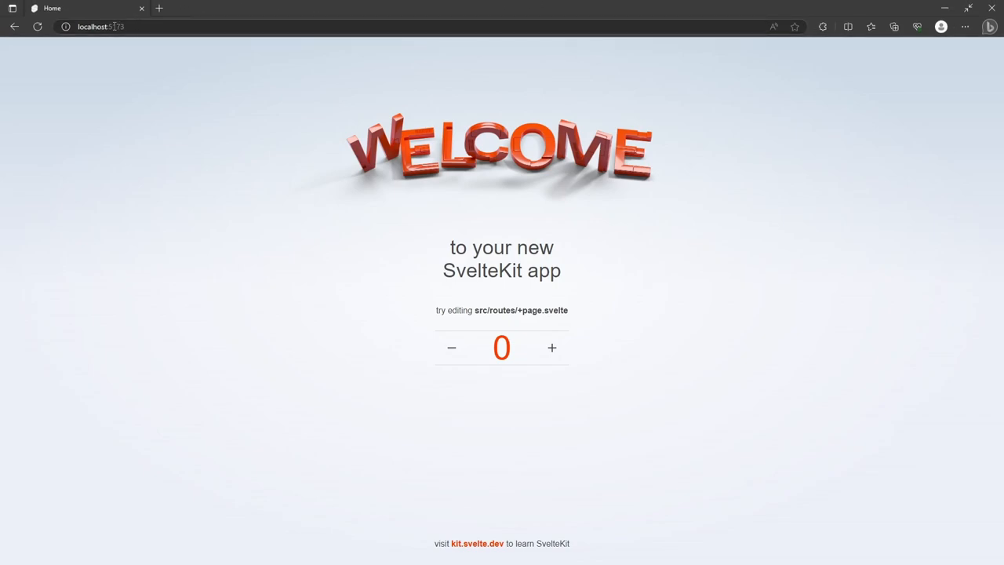
click(552, 348)
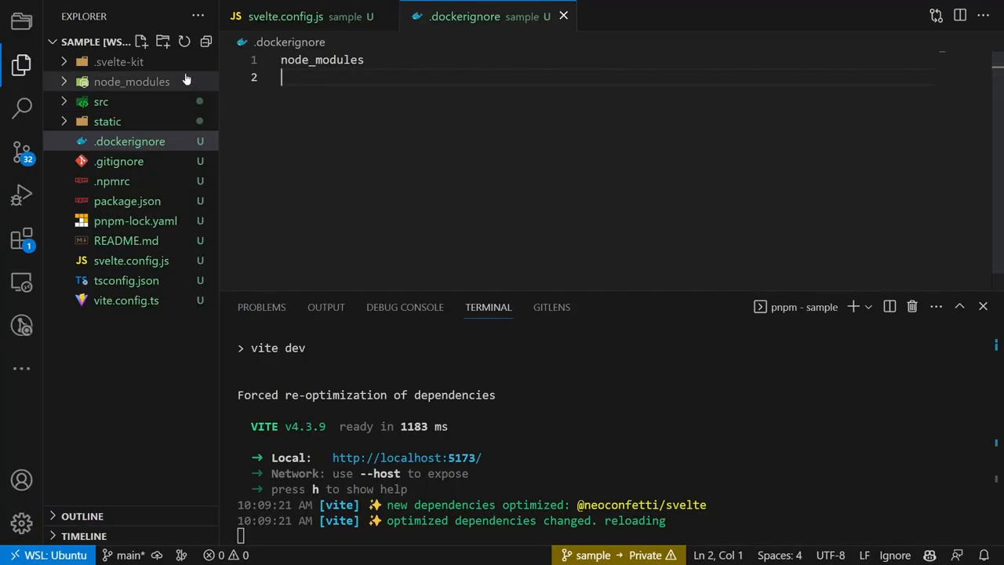
Step: Write a Dockerfile build stage: FROM node:lts-alpine, WORKDIR /app, COPY package*.json, install, copy source, npm run build
click(145, 38)
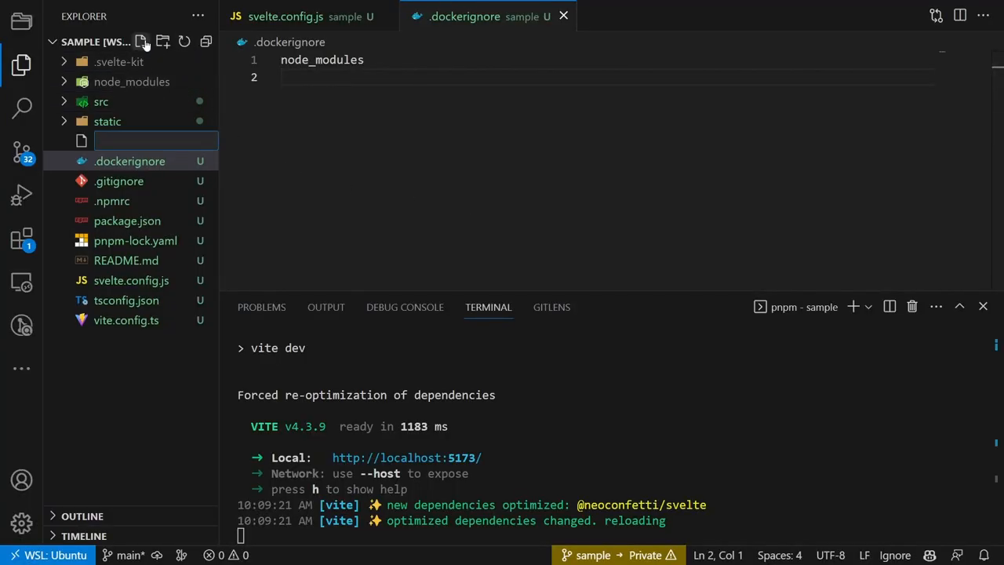
text(Docker)
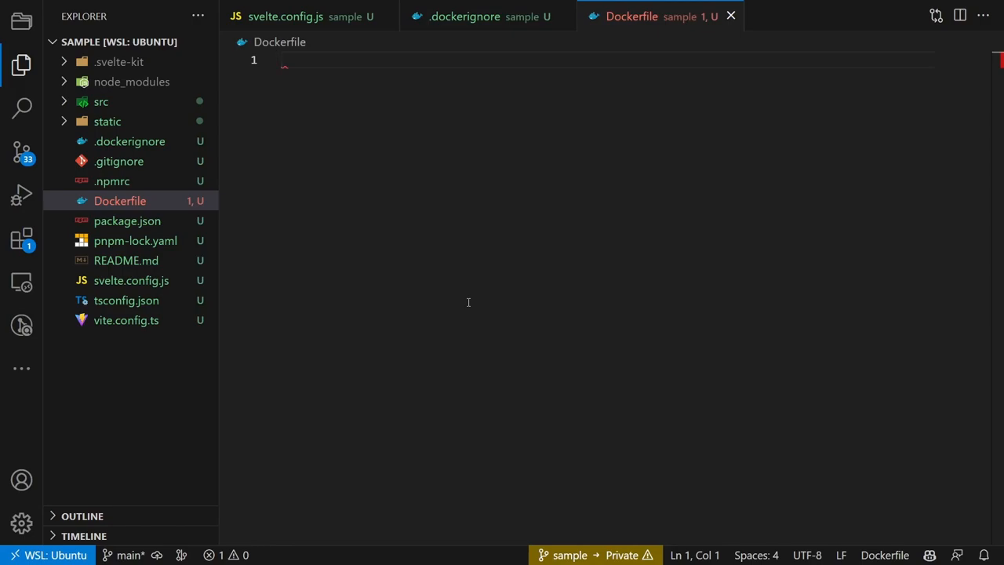
text(FROM node:lts-alpine as build)
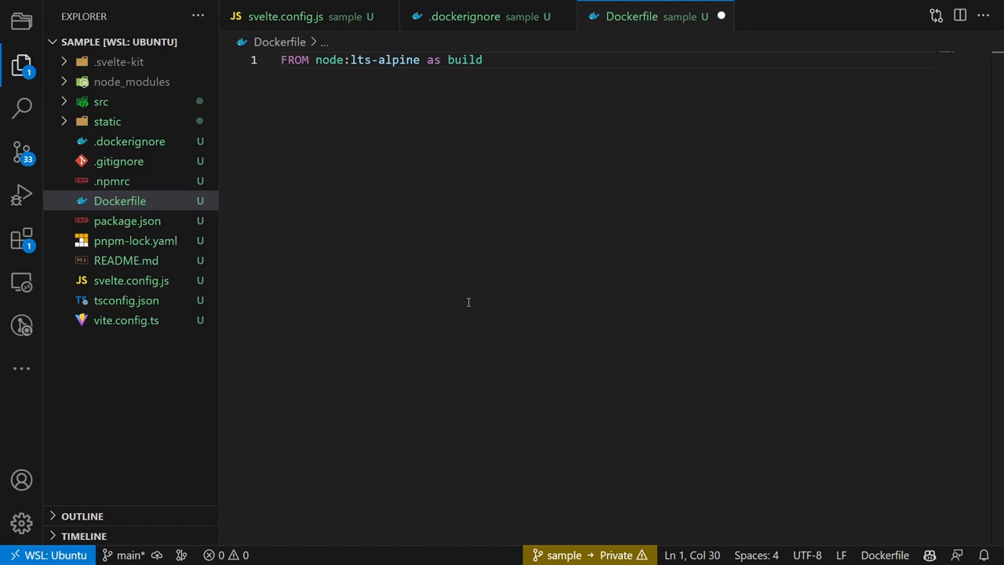
text(WORKDIR /app)
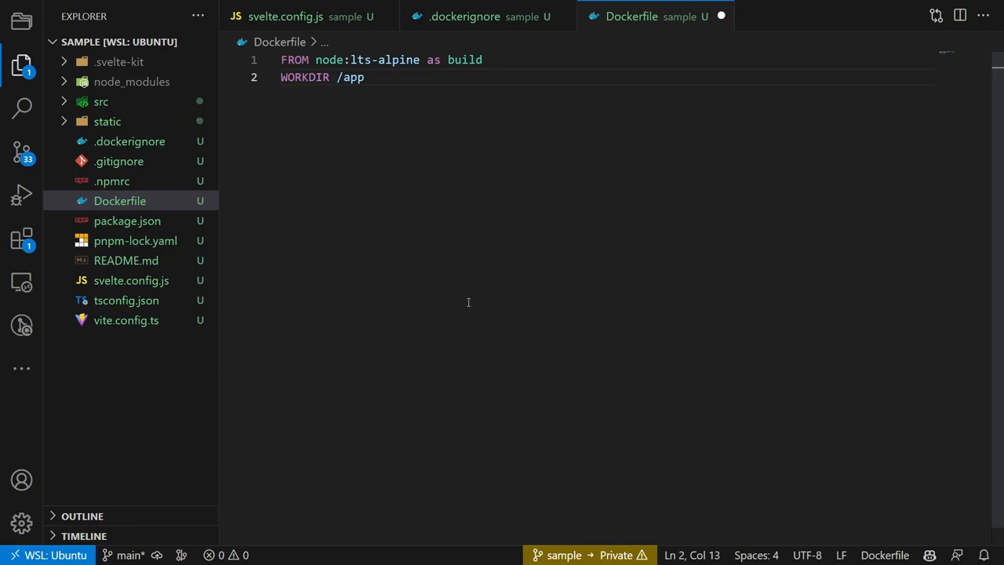
text(COPY ./package*.json ./)
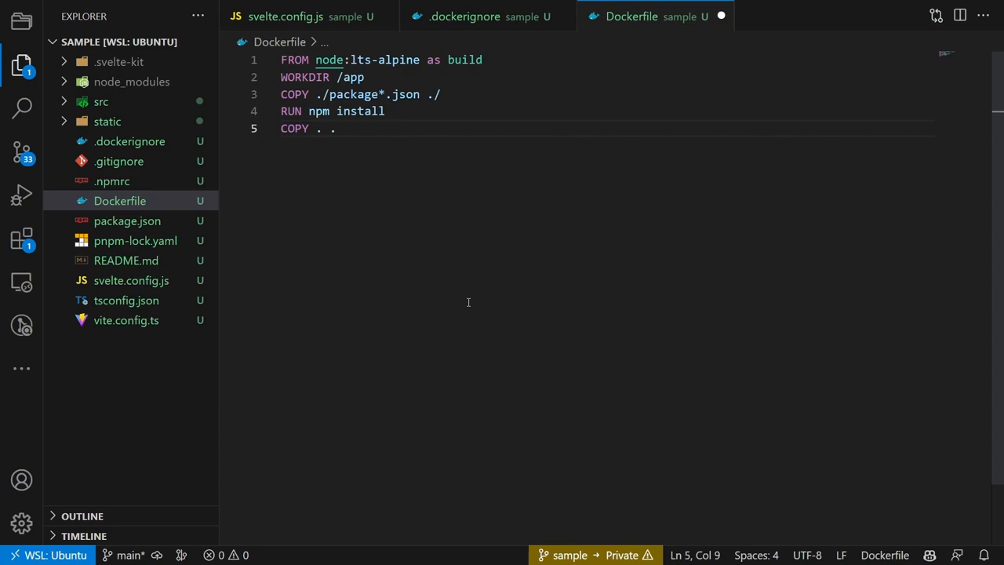
text(RUN npm run build)
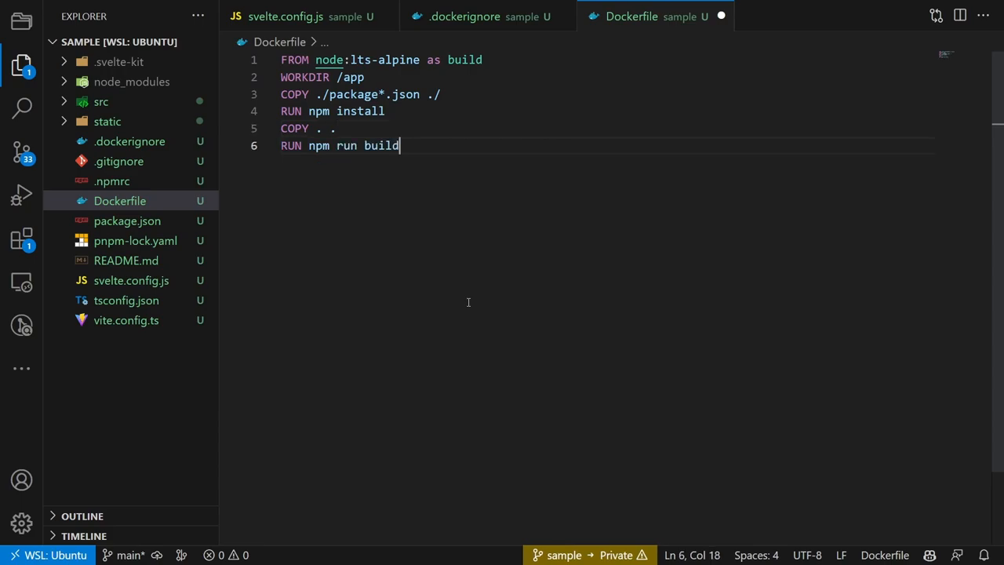
Step: Append the production stage with COPY --from=build lines, npm ci --omit dev, EXPOSE 3000 and CMD ["node", "."]
key(Enter)
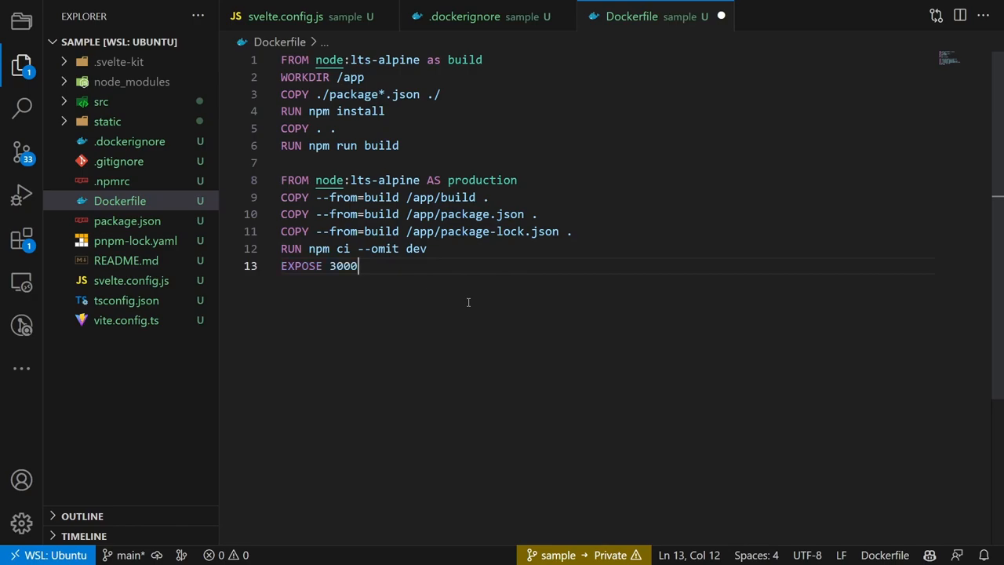
text(CMD ["node", "."])
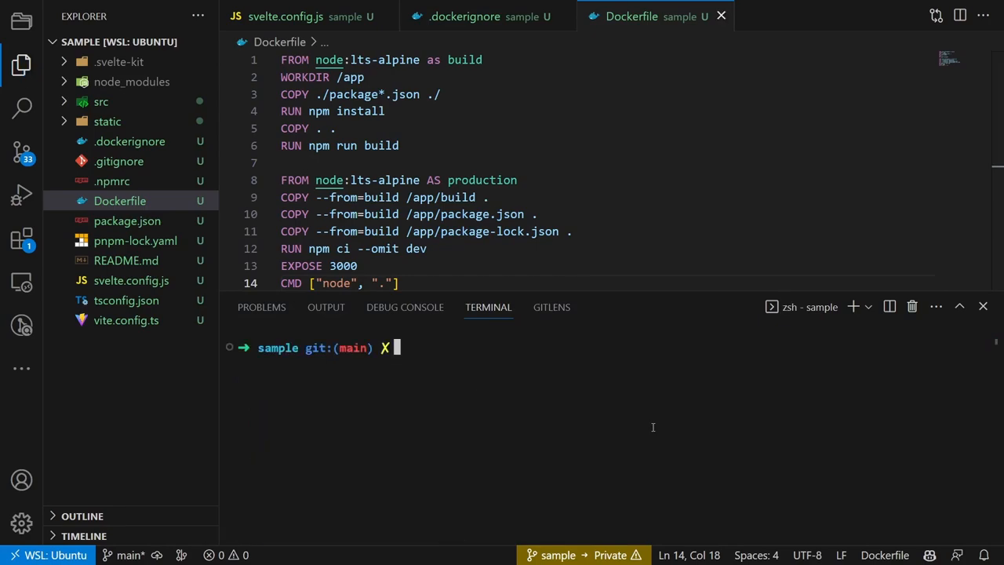
Step: Build the Docker image tagged sample-image from the project directory
text(docker build . -t sample-image)
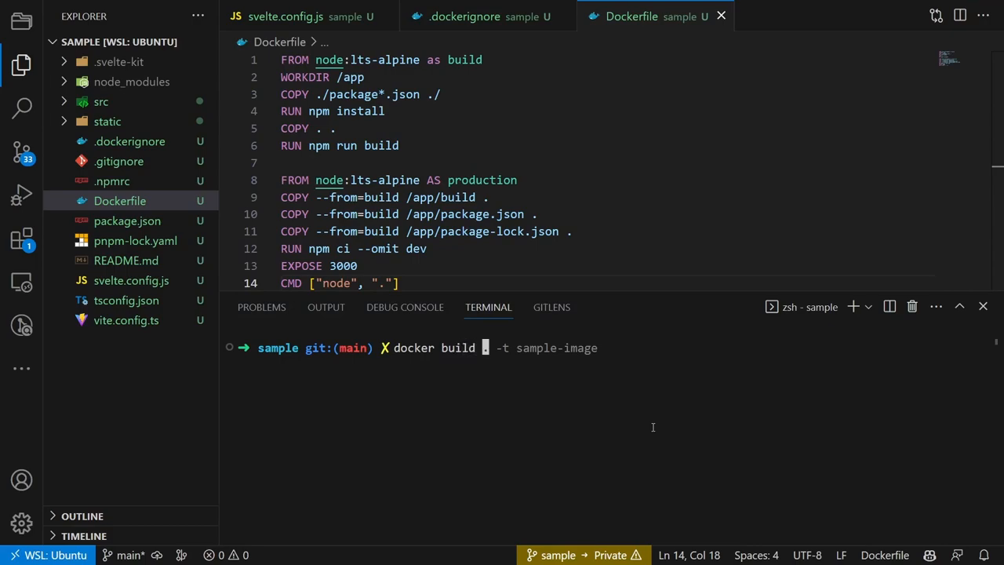
key(Enter)
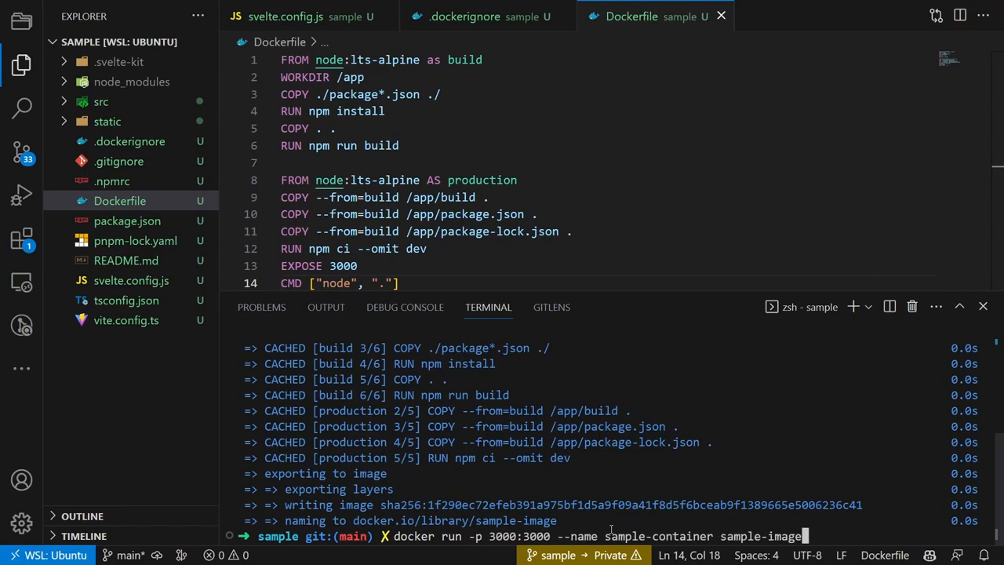
Step: Run sample-image as sample-container publishing 3000:3000, then browse to localhost:3000
key(Enter)
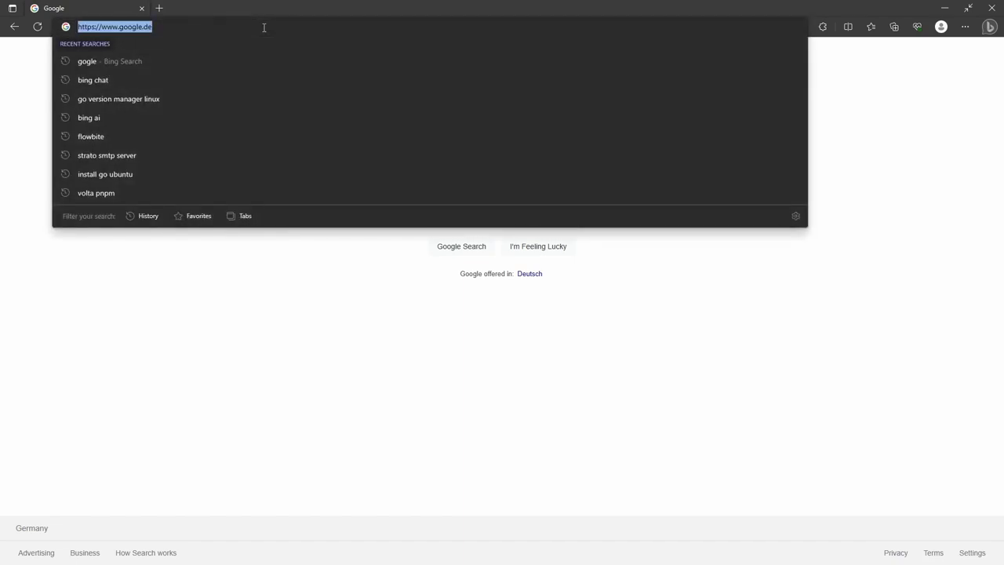
text(localhost:5173)
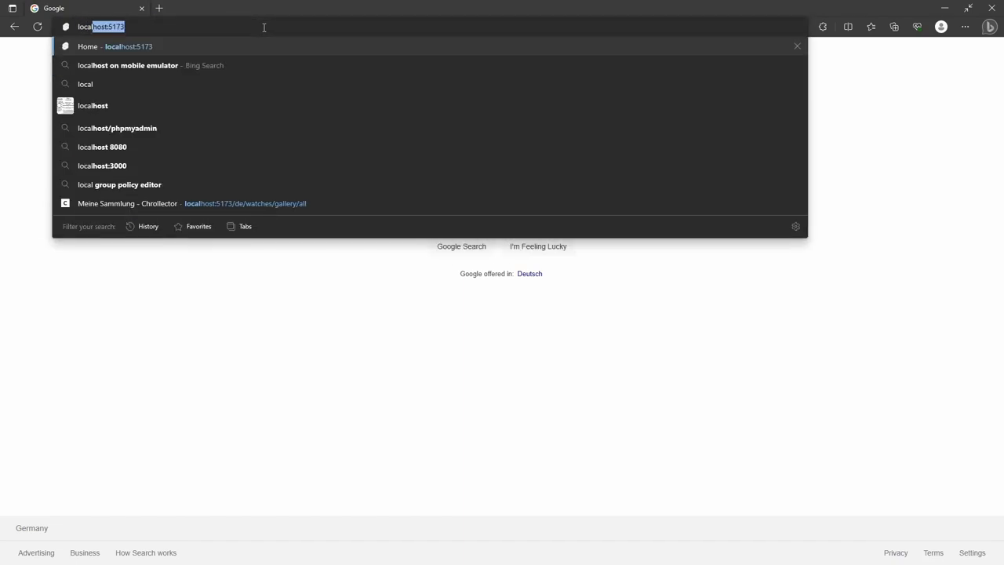
text(localhost:3)
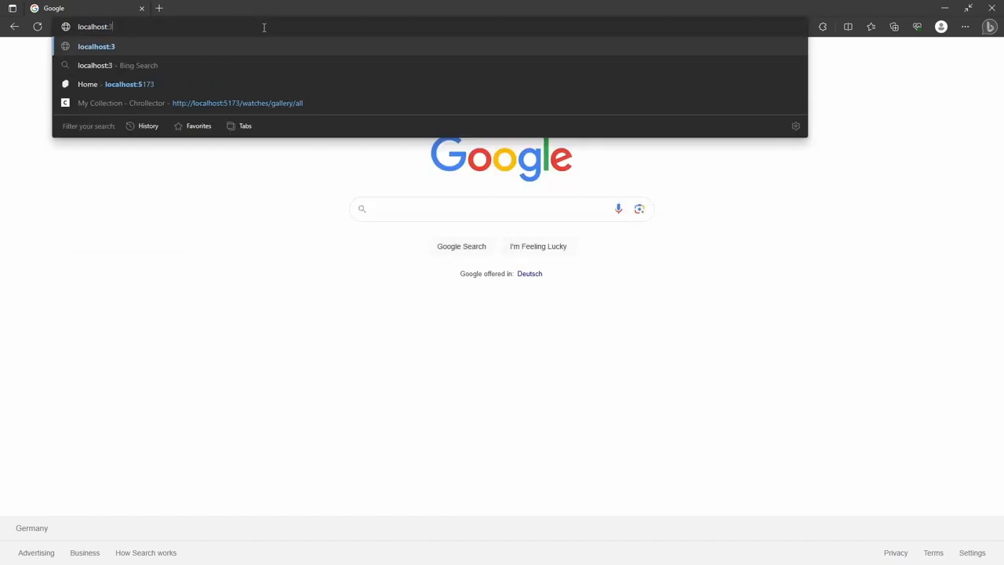